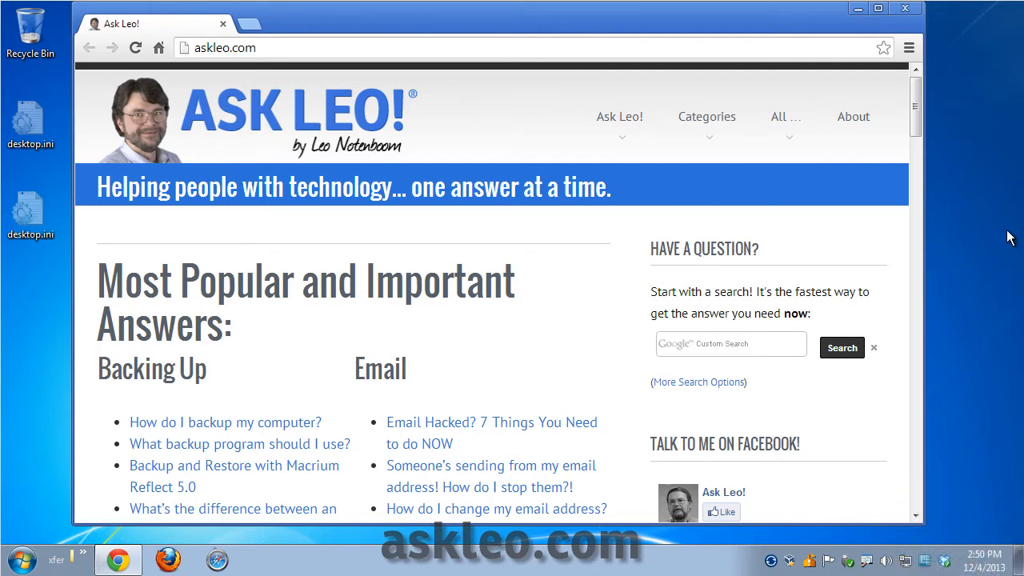
pyautogui.moveTo(914, 47)
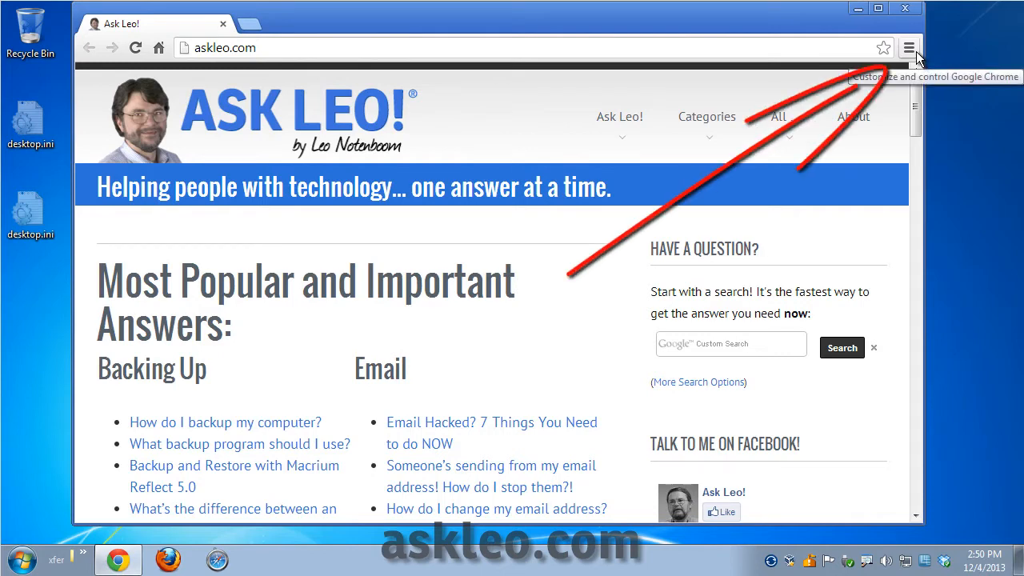
# - Open Chrome's History page from the main menu
pyautogui.click(910, 46)
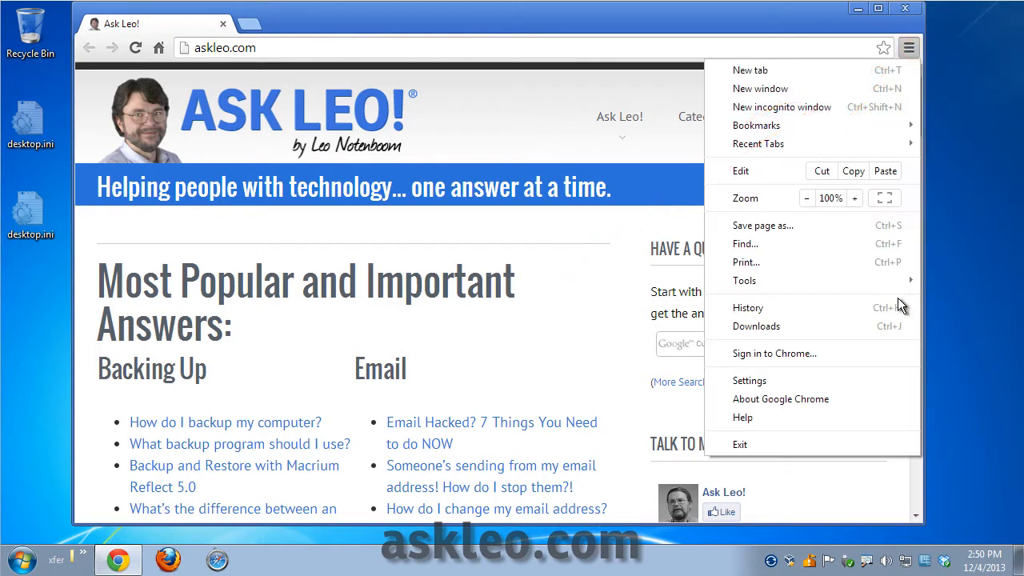
pyautogui.moveTo(835, 308)
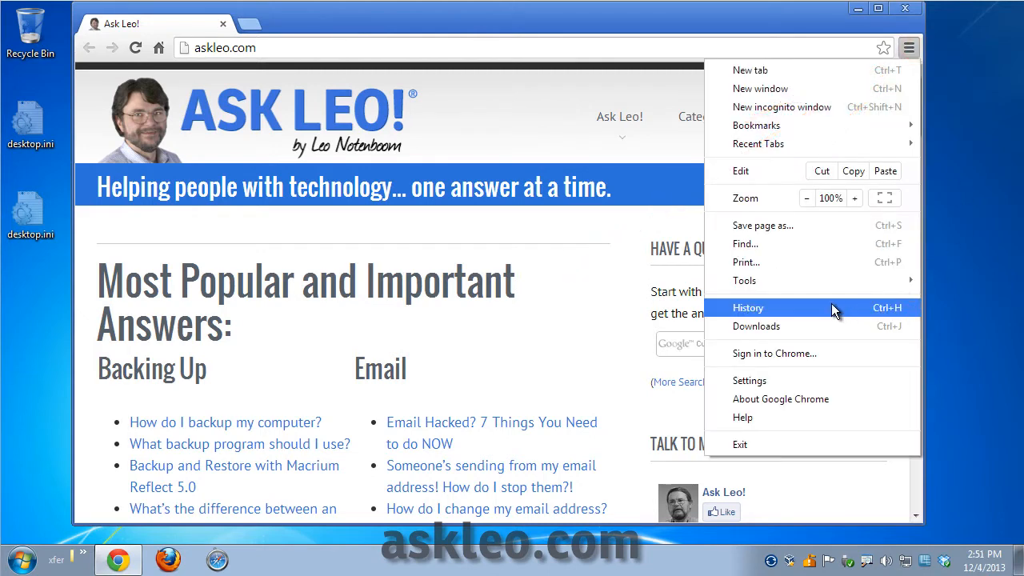
pyautogui.moveTo(834, 312)
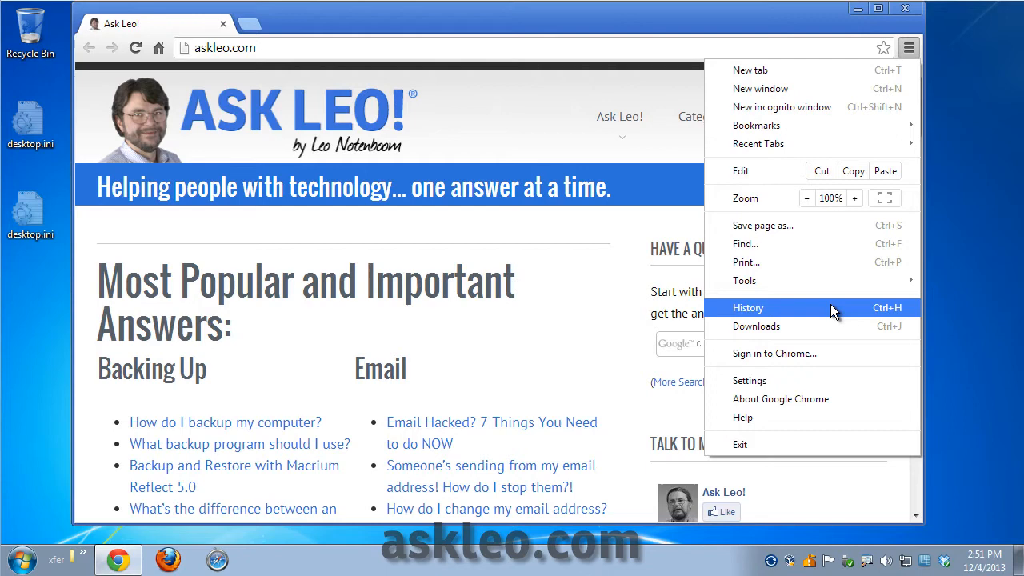
pyautogui.moveTo(837, 309)
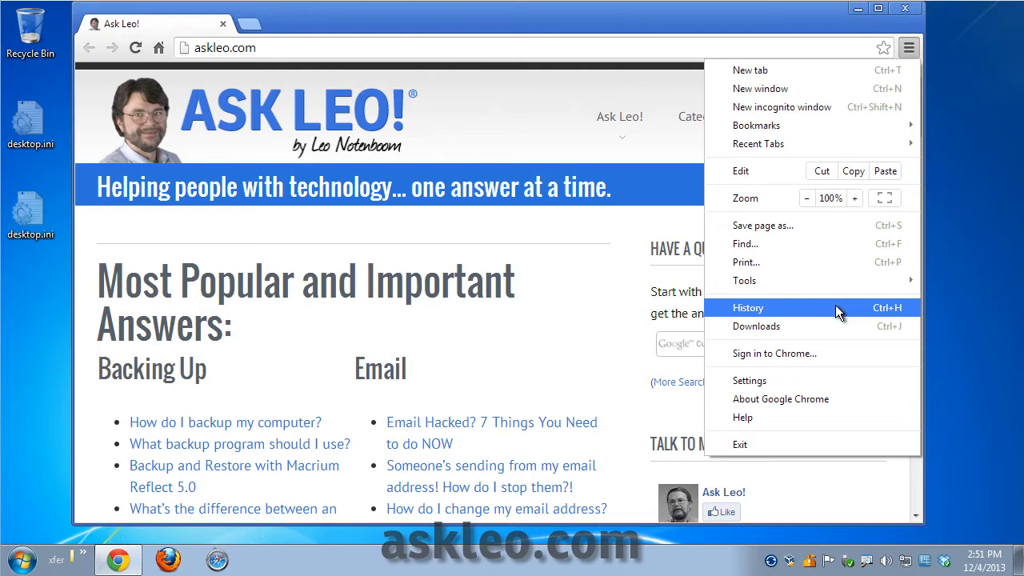
pyautogui.click(748, 308)
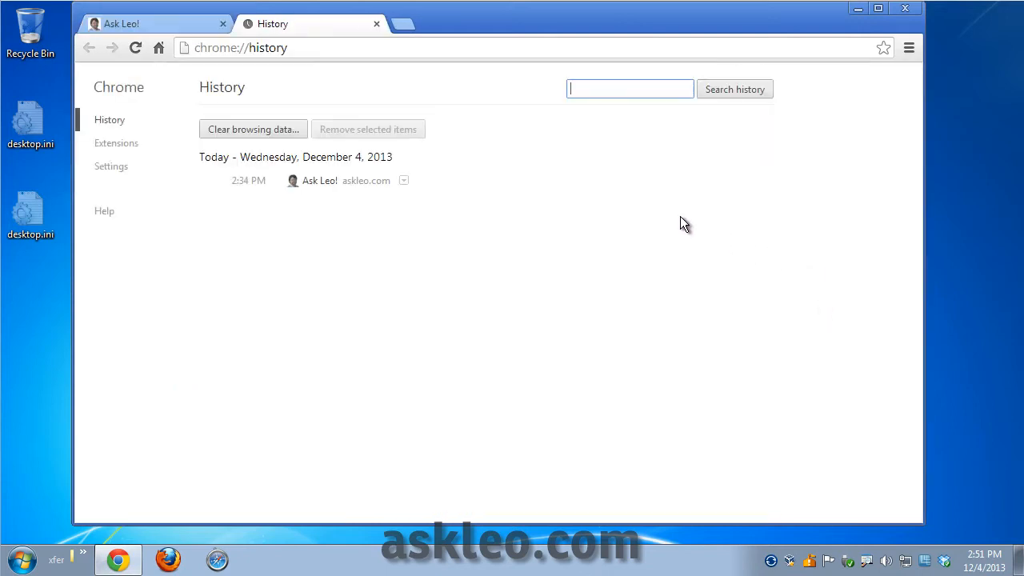
pyautogui.moveTo(262, 137)
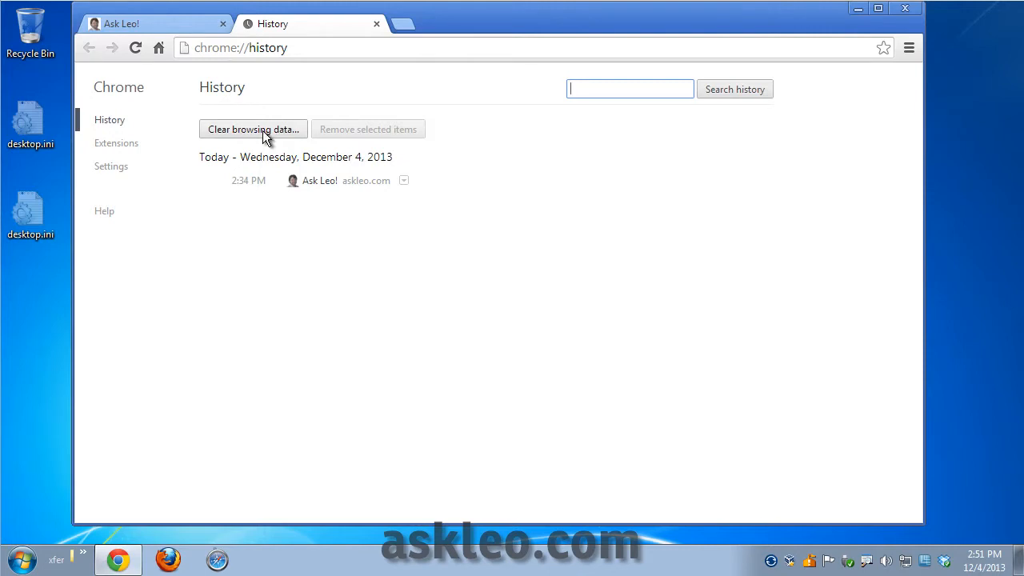
# - Set Clear browsing data to 'the beginning of time' and uncheck cookies and site data
pyautogui.click(253, 129)
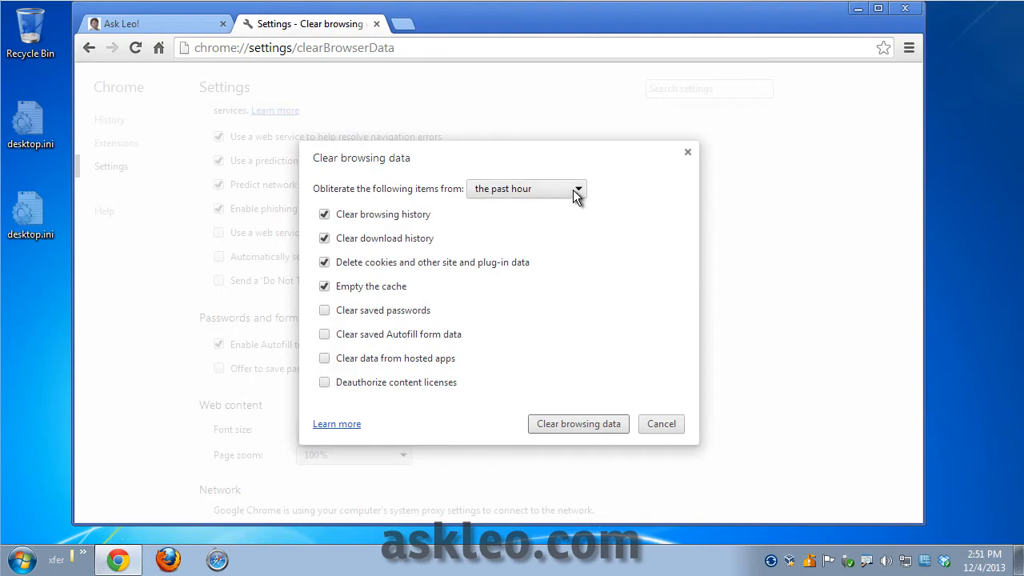
pyautogui.moveTo(574, 194)
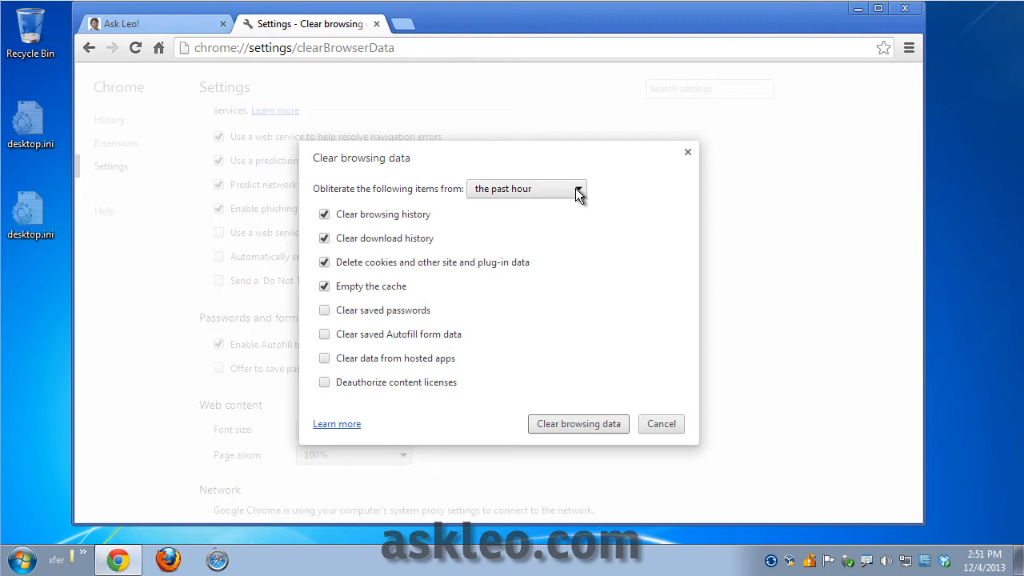
pyautogui.click(526, 188)
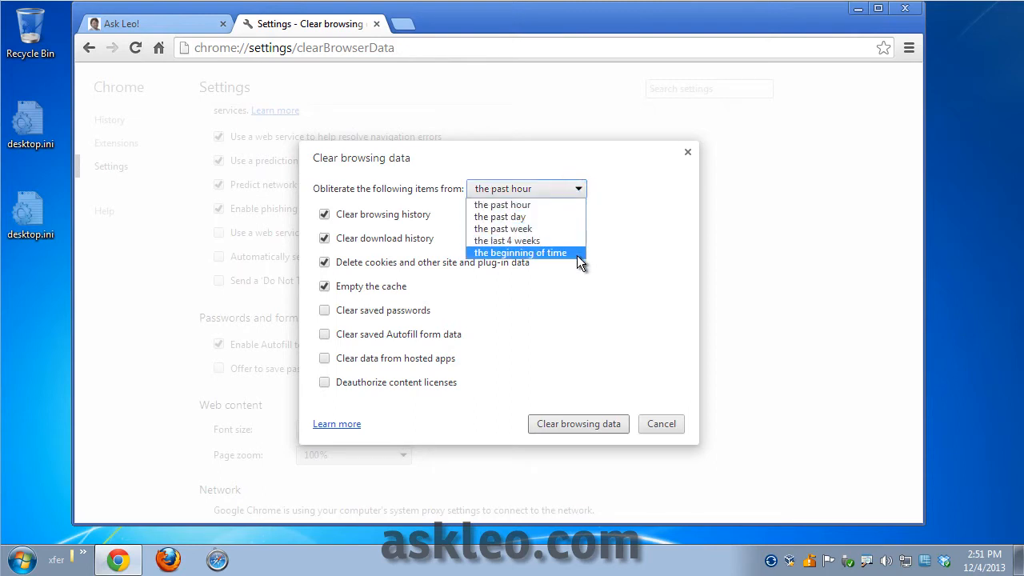
pyautogui.click(521, 252)
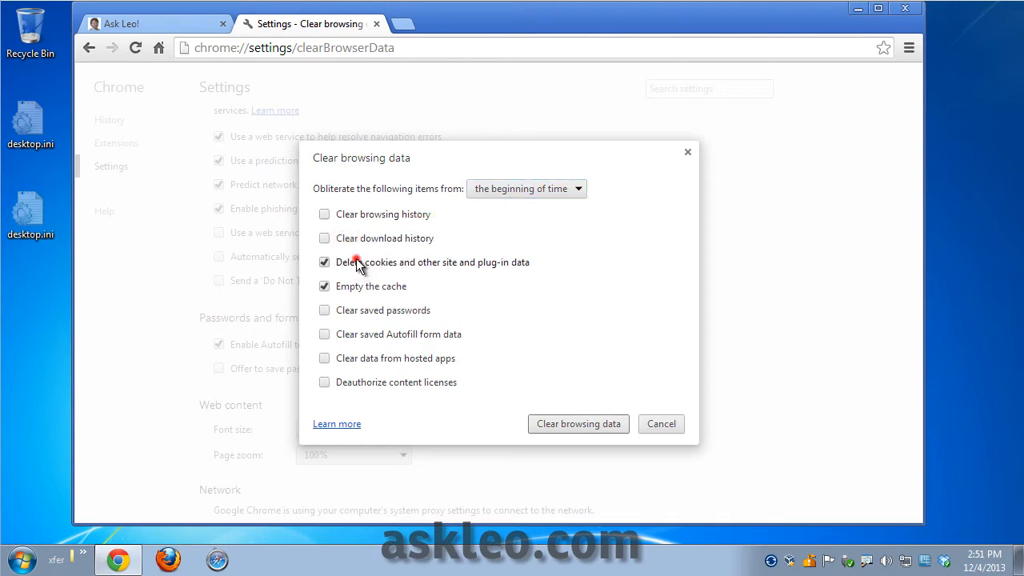
pyautogui.click(324, 261)
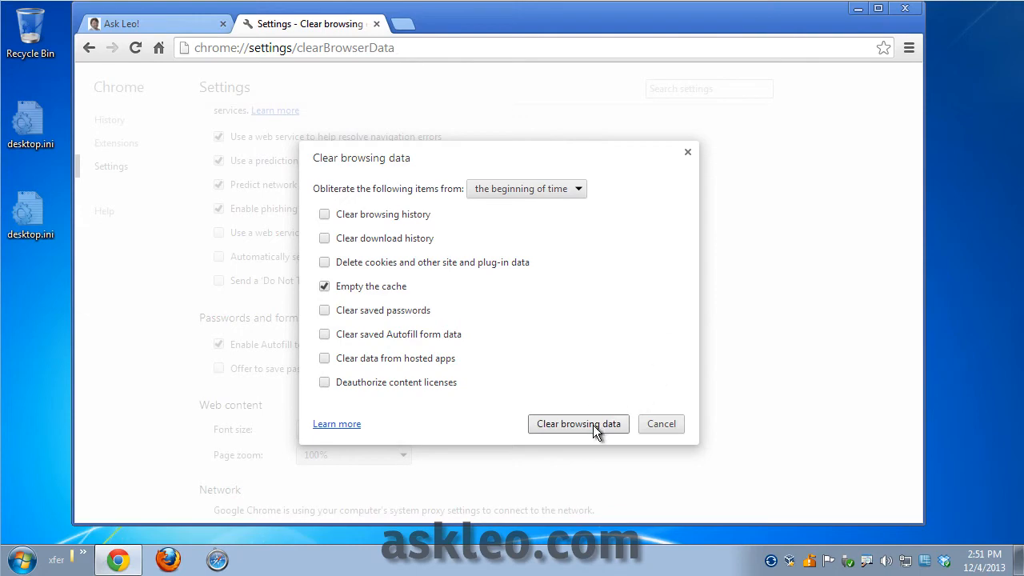
# - Clear the cache from all time and close the Settings tab
pyautogui.click(594, 424)
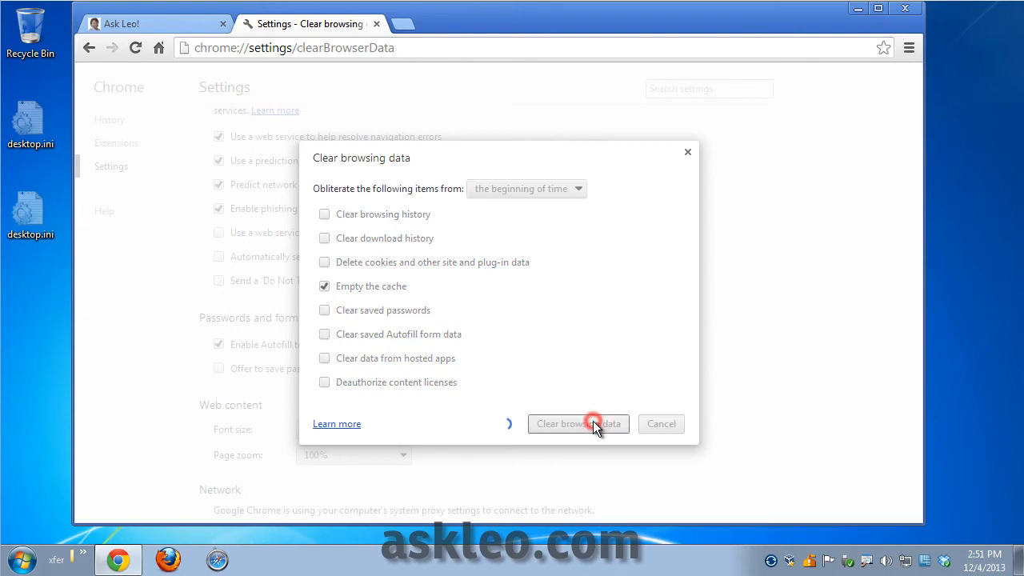
pyautogui.click(579, 424)
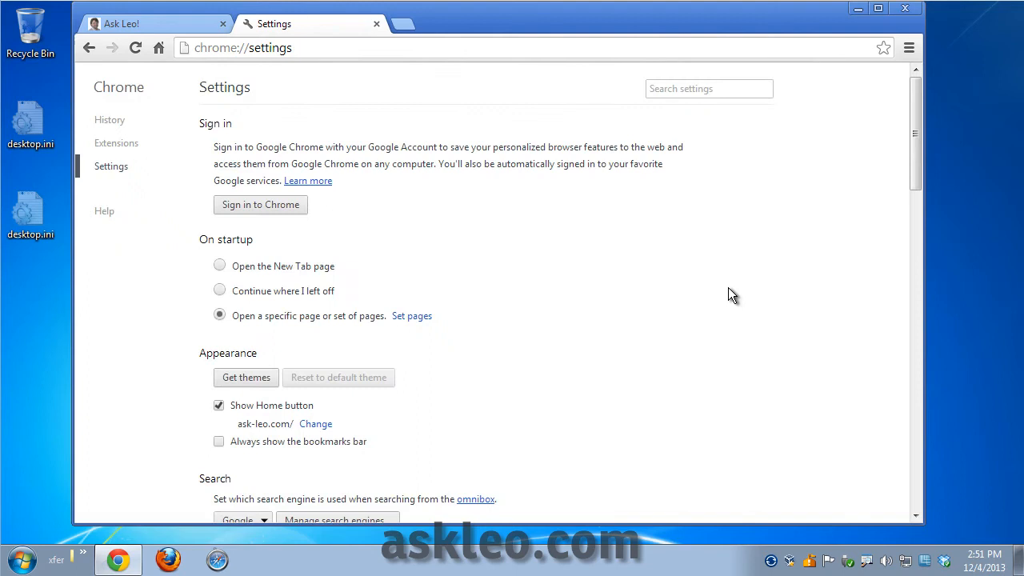
pyautogui.click(148, 23)
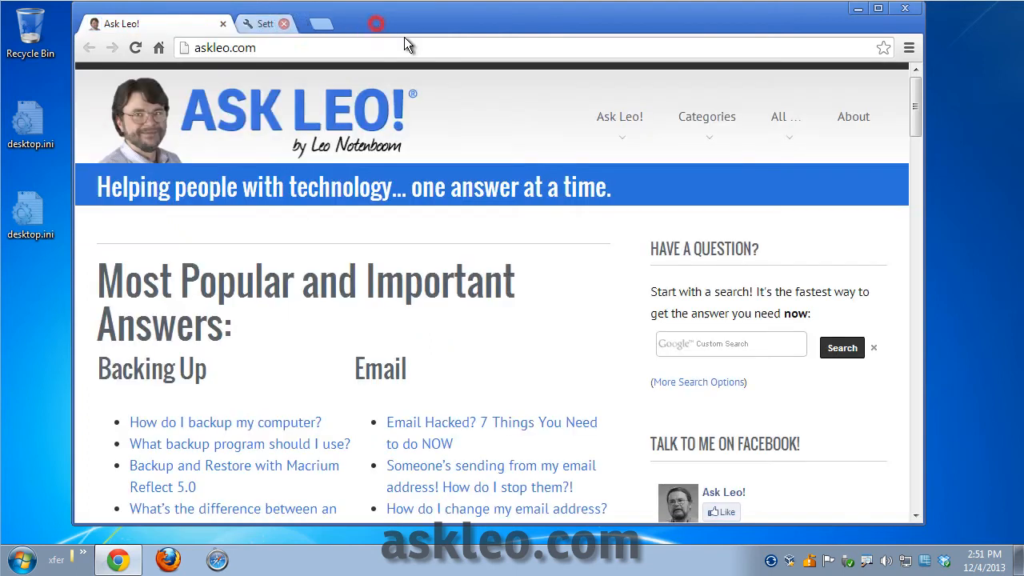
pyautogui.click(287, 24)
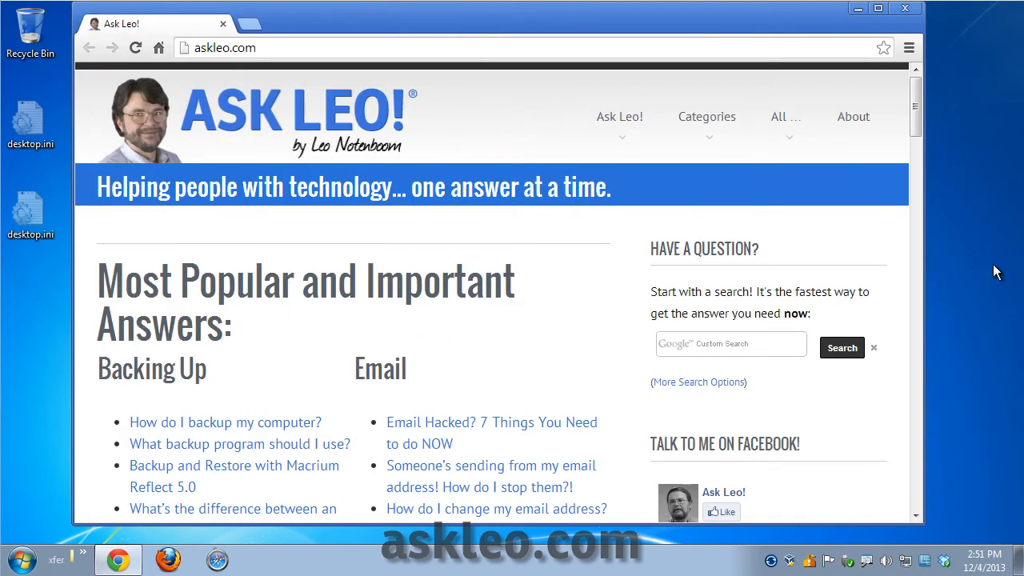